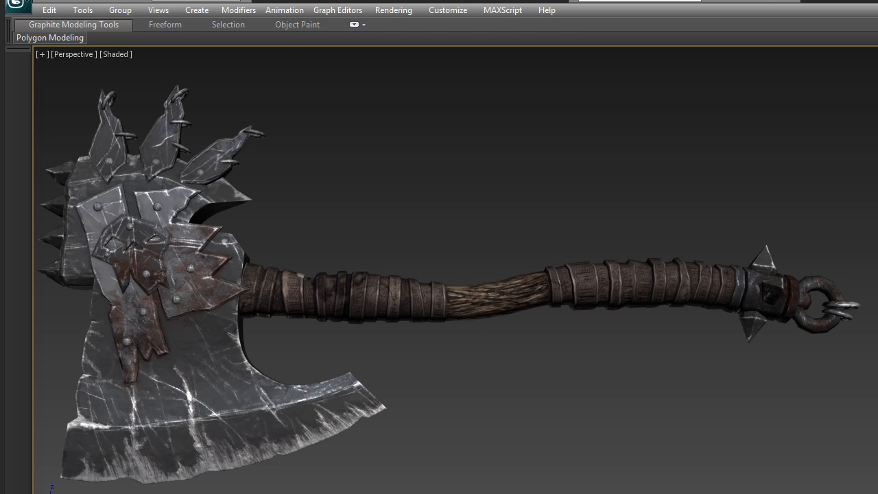
mouse_move(252, 454)
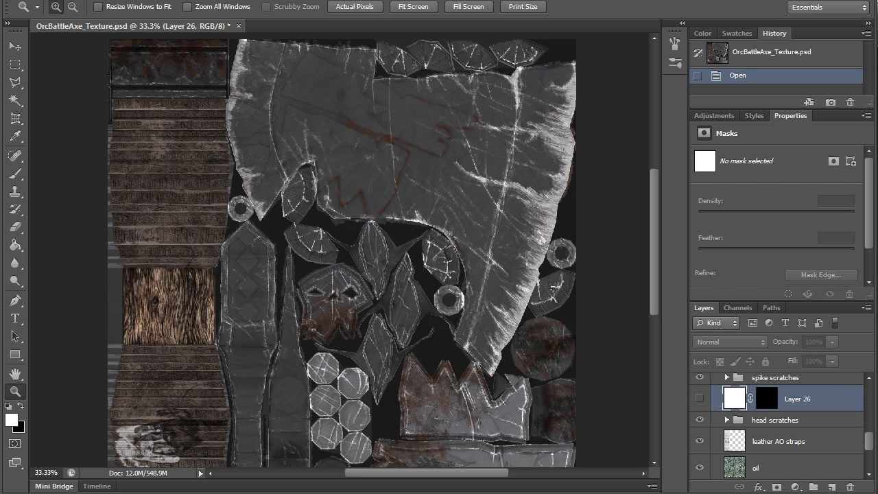
mouse_move(635, 347)
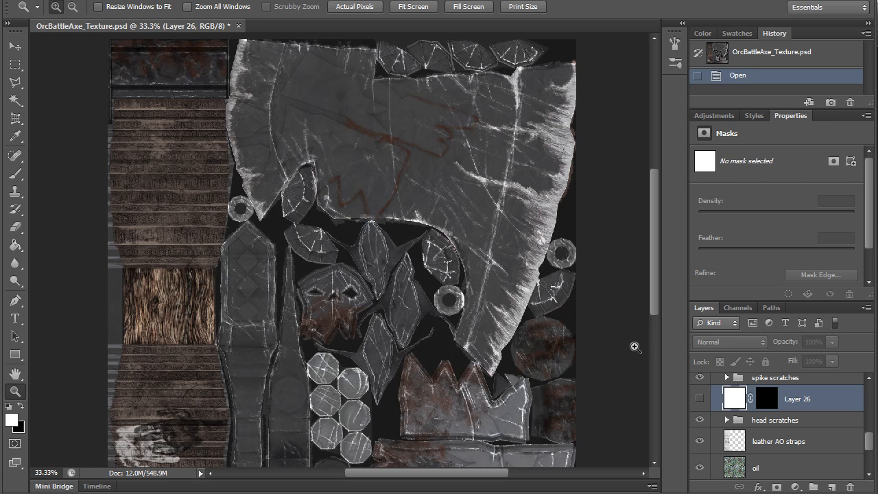
mouse_move(634, 361)
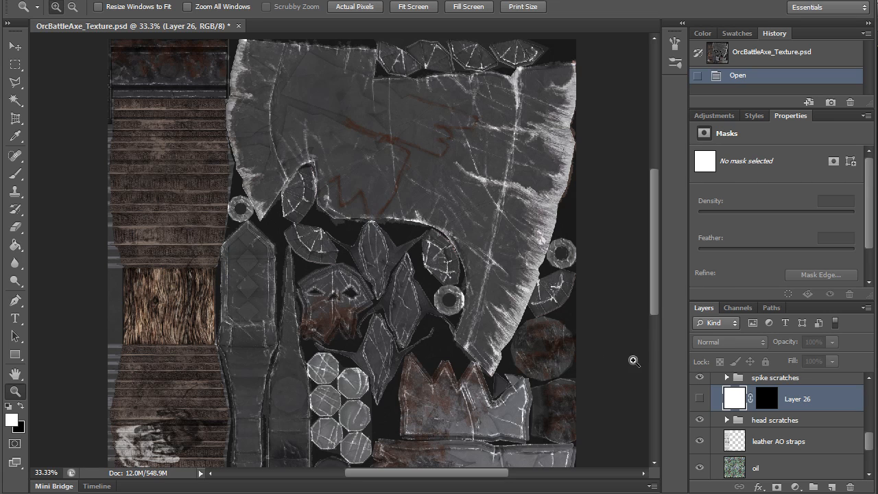
Hide the head scratches group and paint white test strokes across the blade on a new layer
click(15, 156)
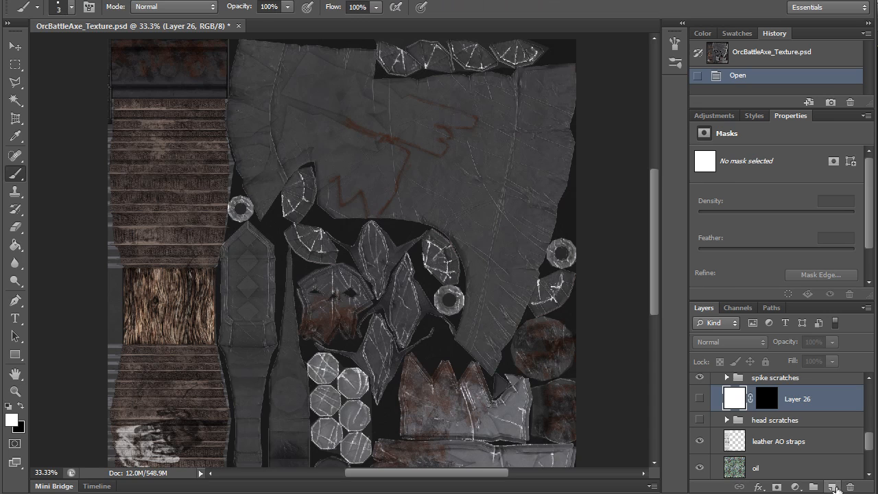
click(831, 486)
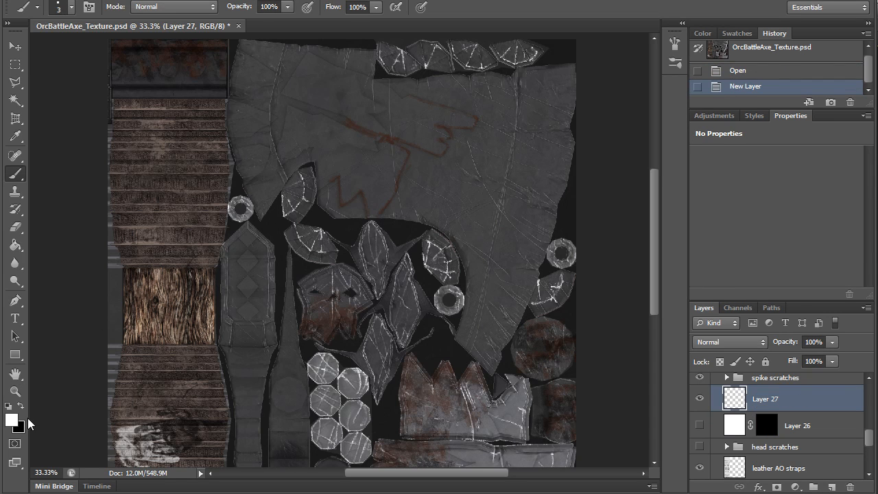
drag(326, 141, 422, 175)
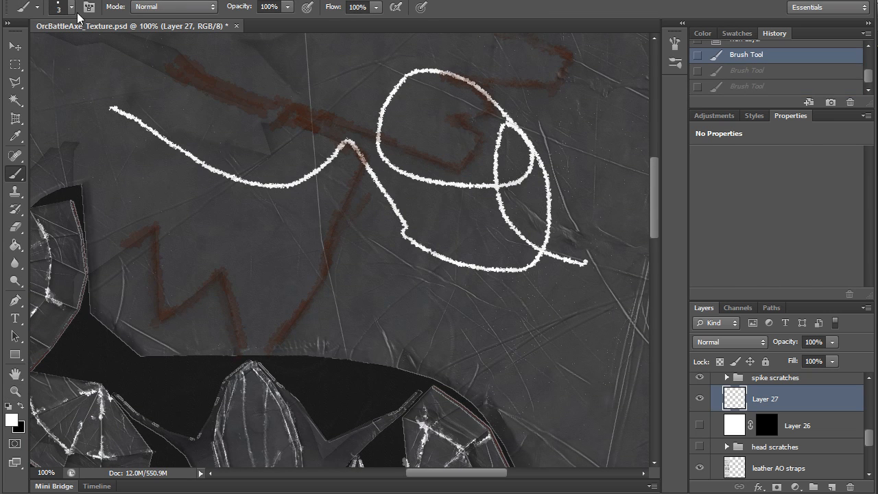
click(390, 31)
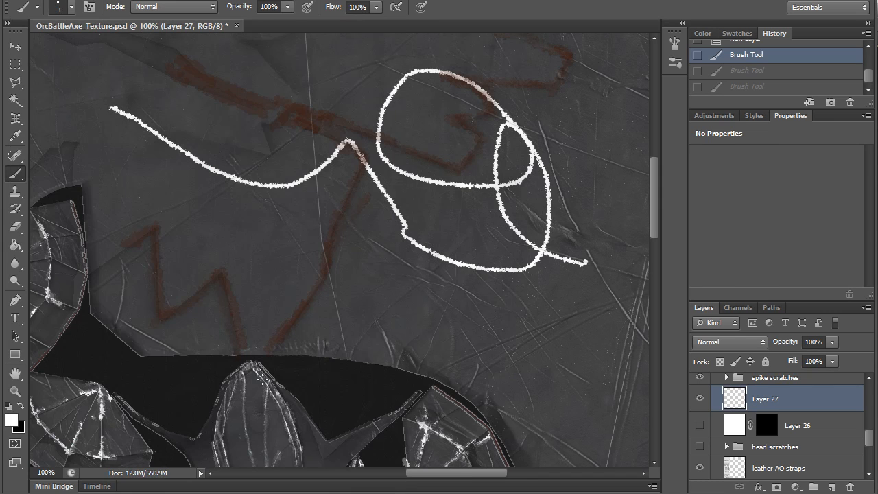
drag(264, 241, 518, 311)
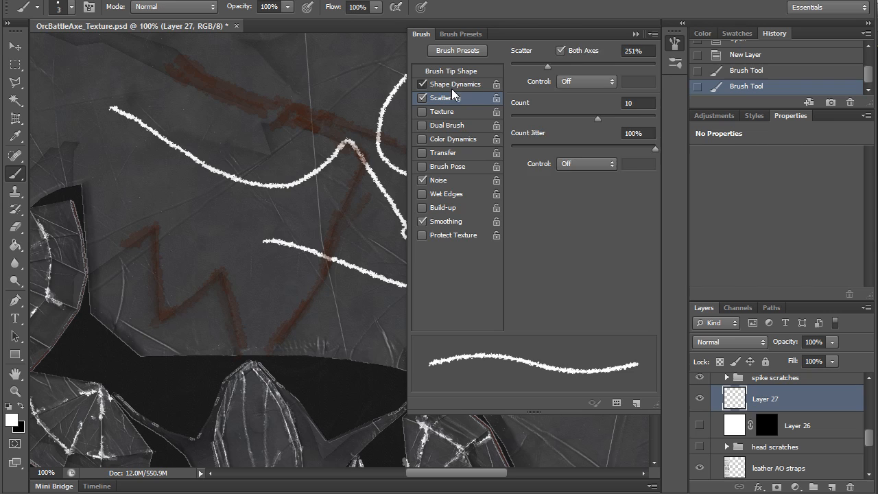
Enable Shape Dynamics and raise the brush Scatter to about 410%
click(456, 83)
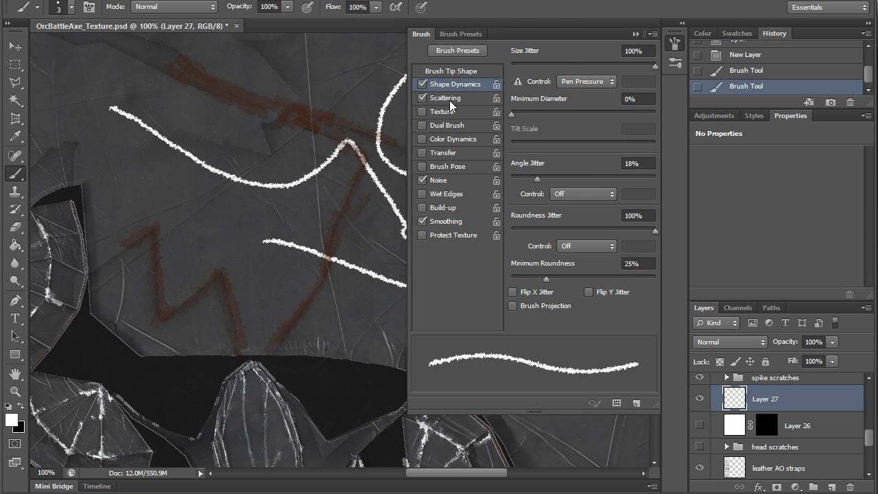
click(445, 97)
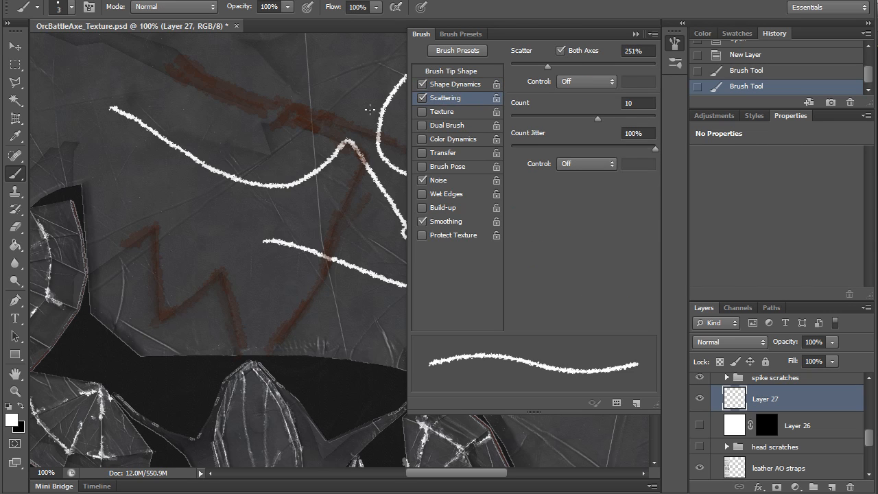
drag(547, 65, 596, 66)
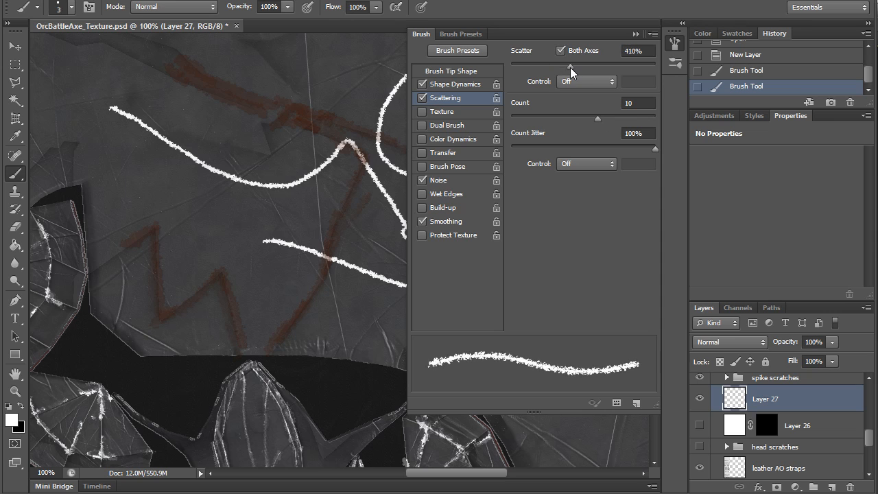
drag(590, 65, 551, 65)
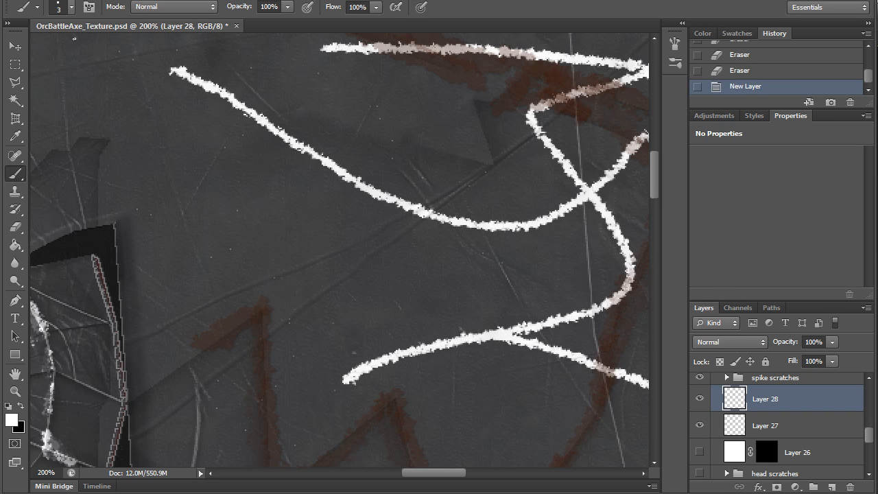
mouse_move(81, 54)
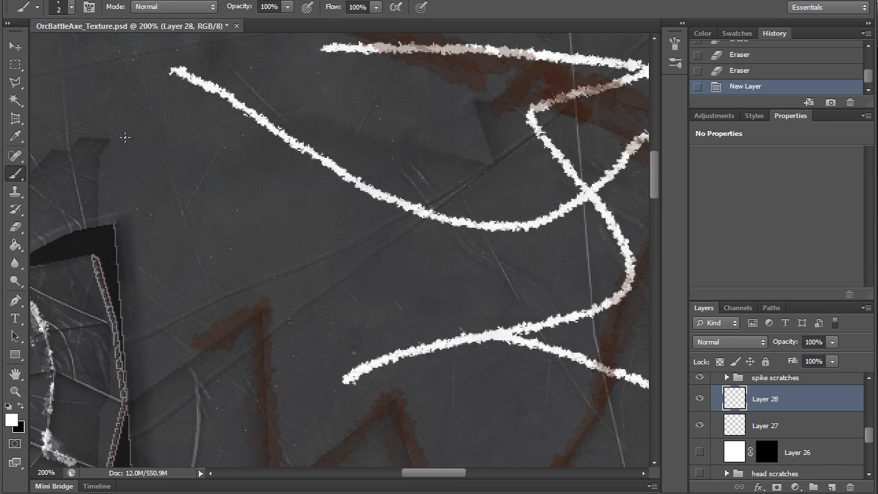
mouse_move(245, 12)
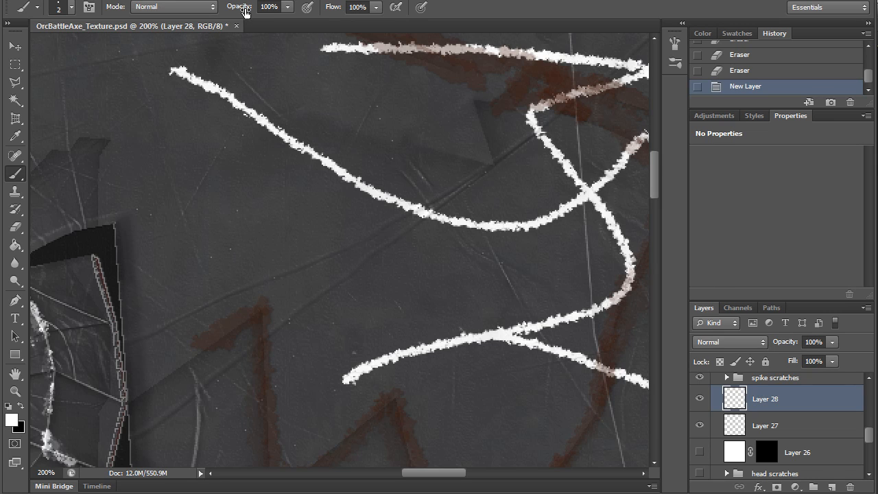
Set the brush Opacity to 48% for thin, faint scratches
triple_click(268, 7)
text(48)
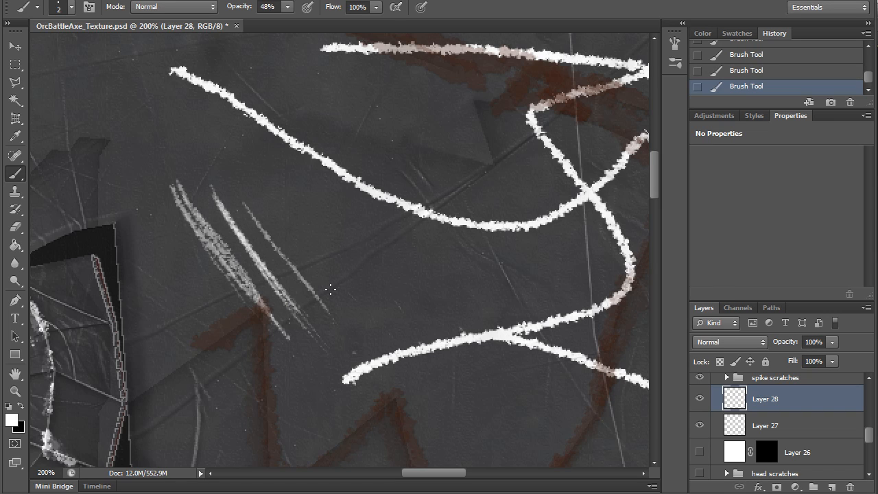
mouse_move(383, 333)
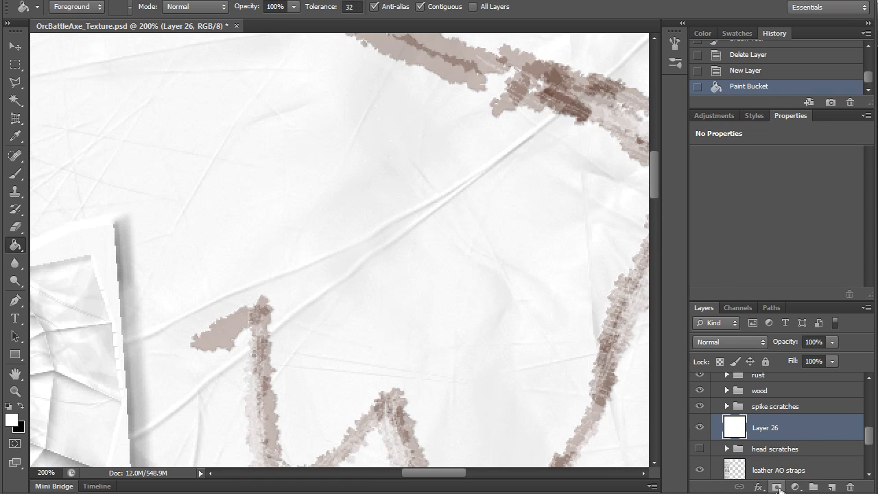
Add a mask to the white Layer 26 and paint test scratches into it
click(776, 487)
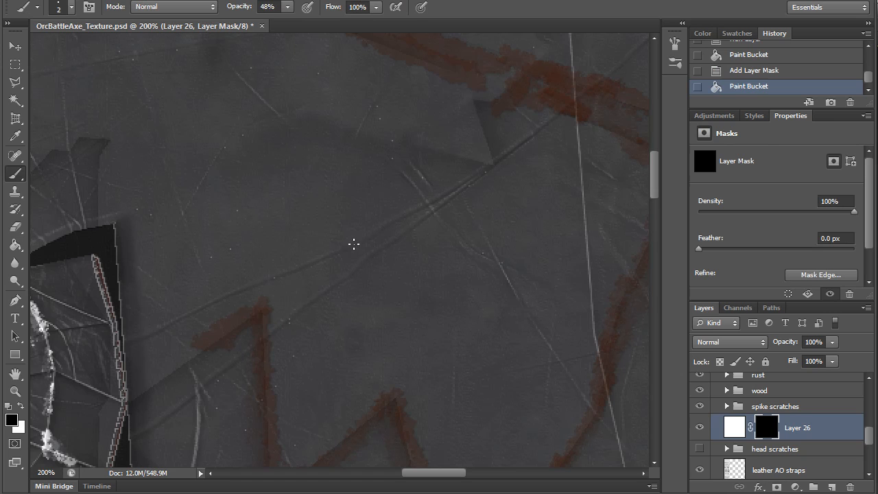
drag(275, 199, 418, 323)
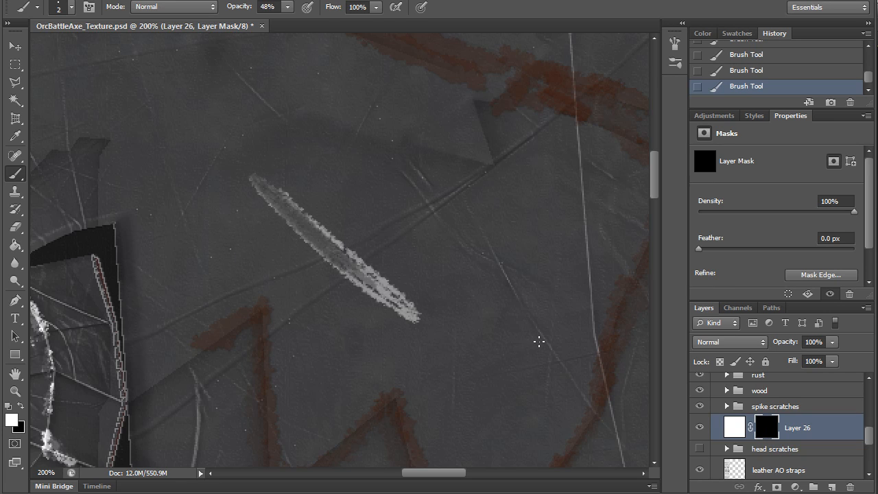
click(808, 101)
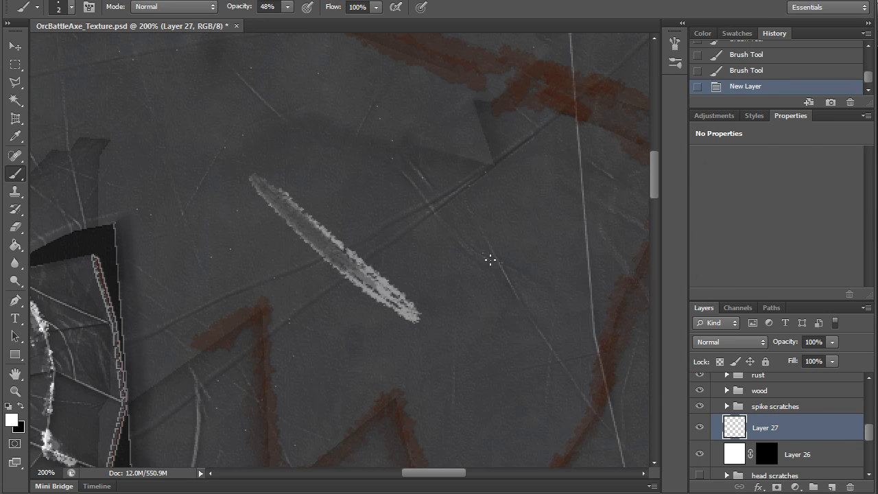
mouse_move(403, 192)
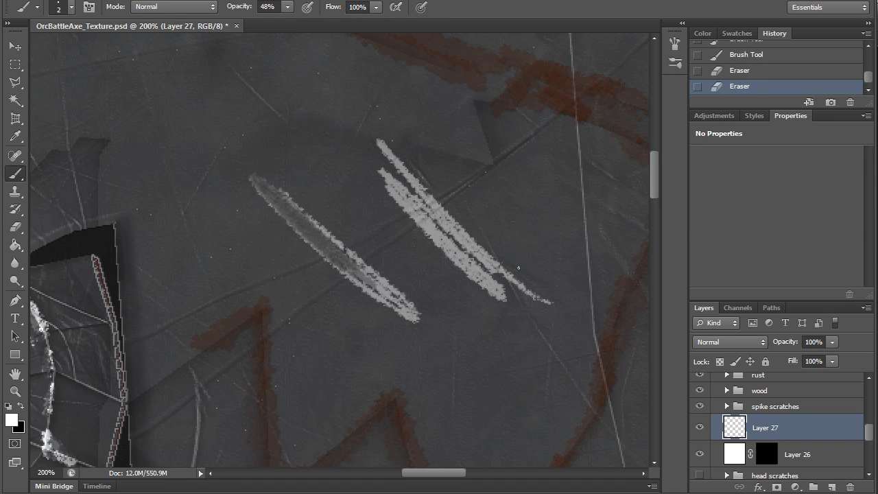
click(766, 454)
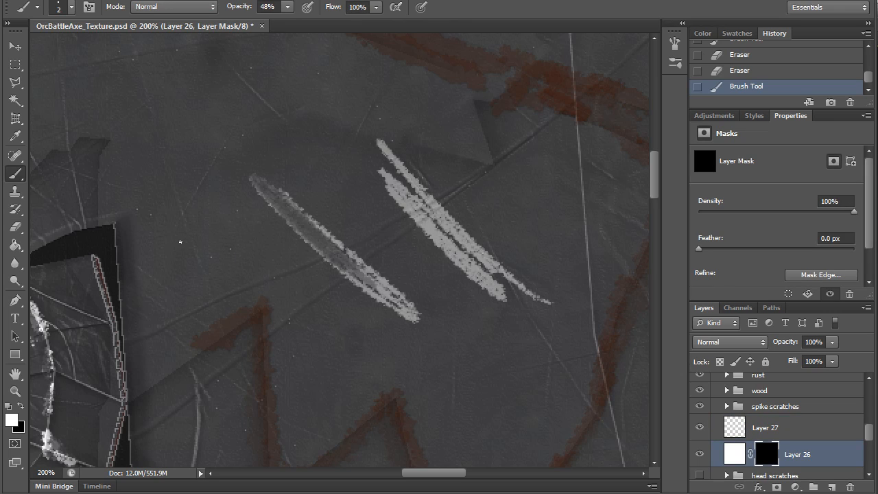
drag(126, 161, 278, 285)
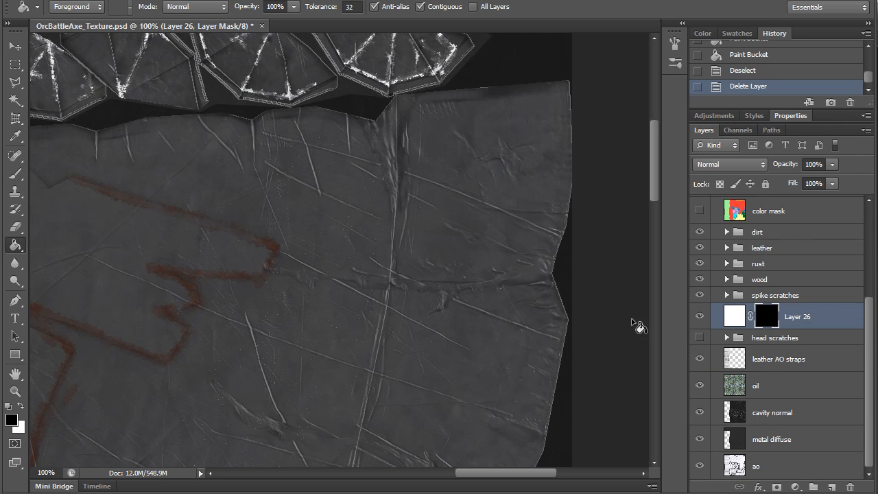
Rename Layer 26 to 'scratches', then pan and zoom onto the blade notch
double_click(797, 316)
text(scratches)
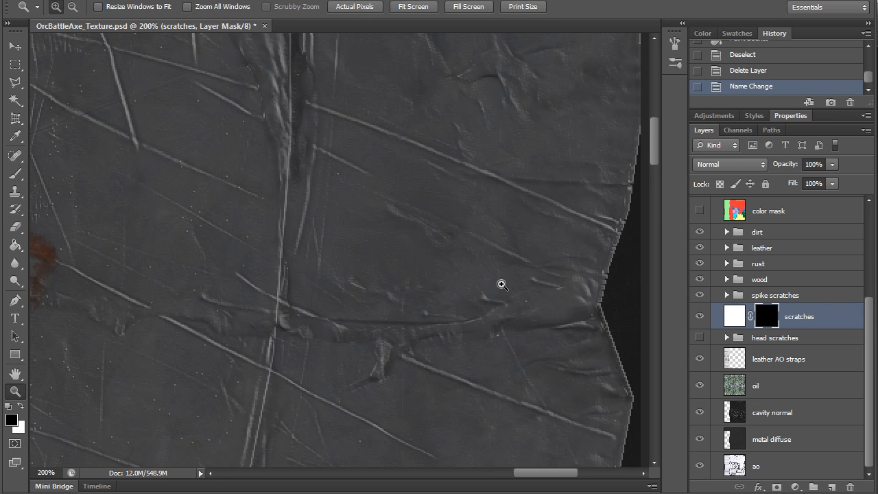
drag(501, 284, 521, 288)
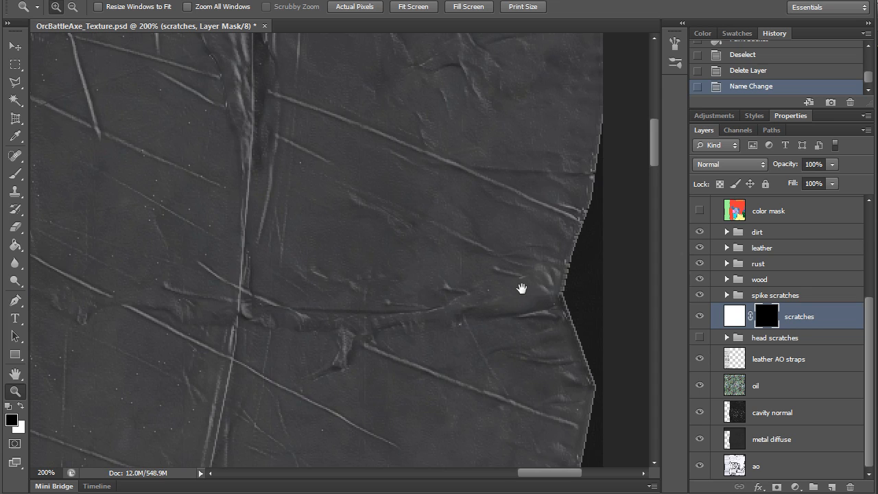
drag(521, 288, 504, 258)
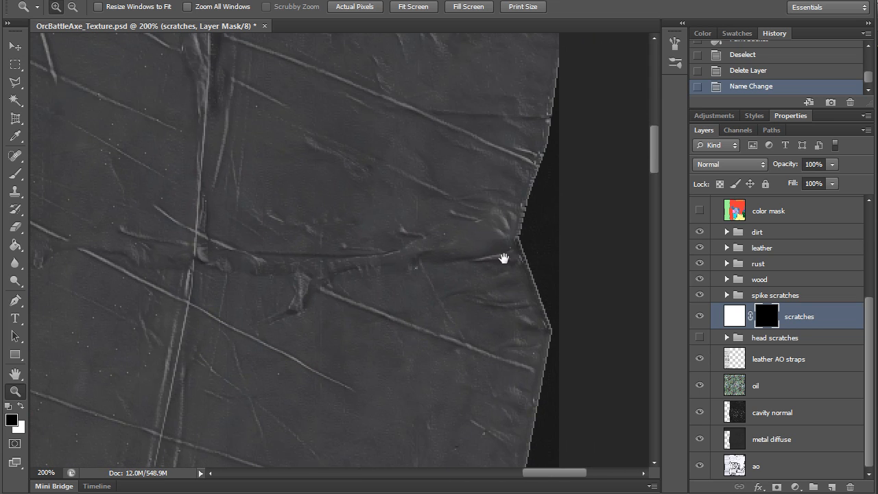
drag(504, 259, 504, 71)
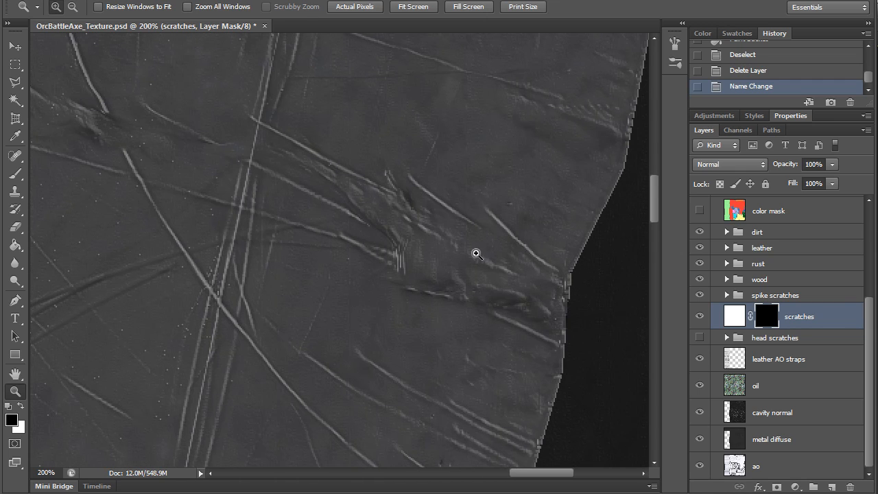
click(15, 173)
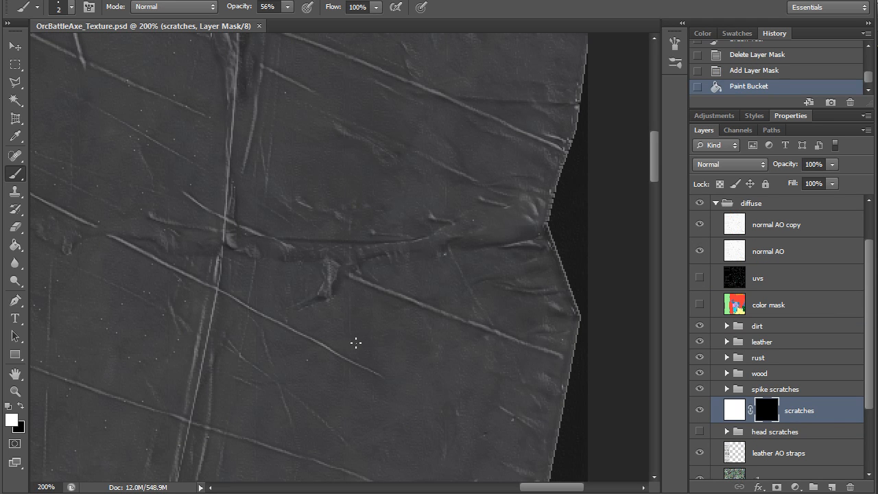
Brush white streaks and chips through the scratches mask across the blade surface and jagged edge
drag(294, 333, 443, 363)
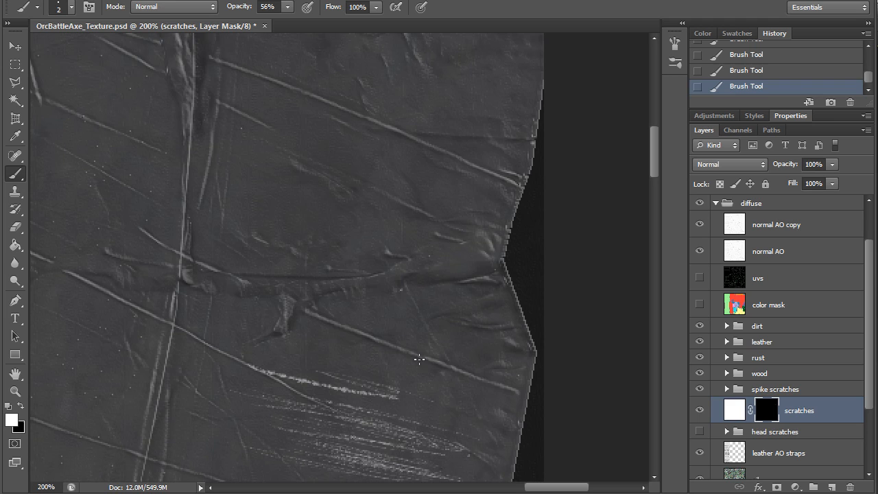
mouse_move(306, 300)
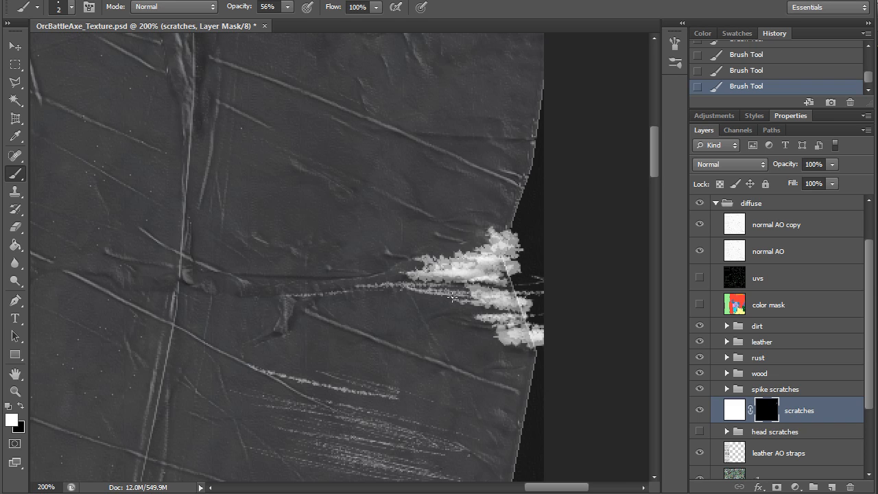
click(452, 245)
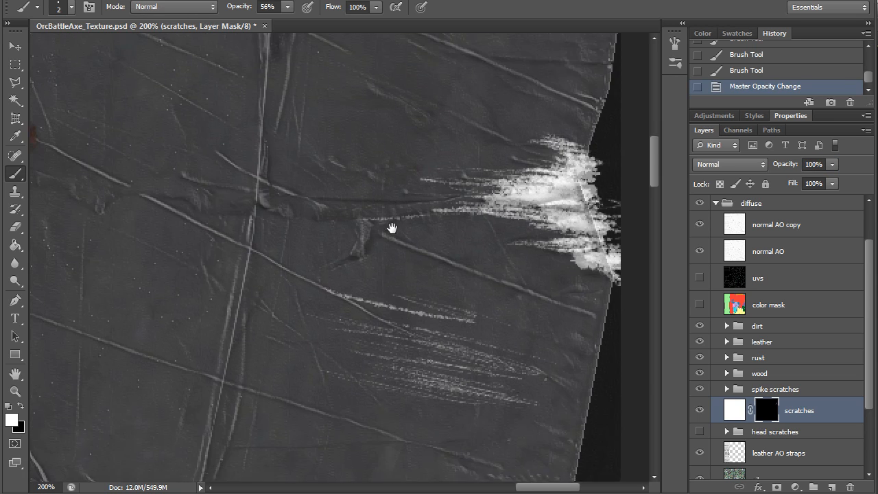
drag(392, 227, 364, 285)
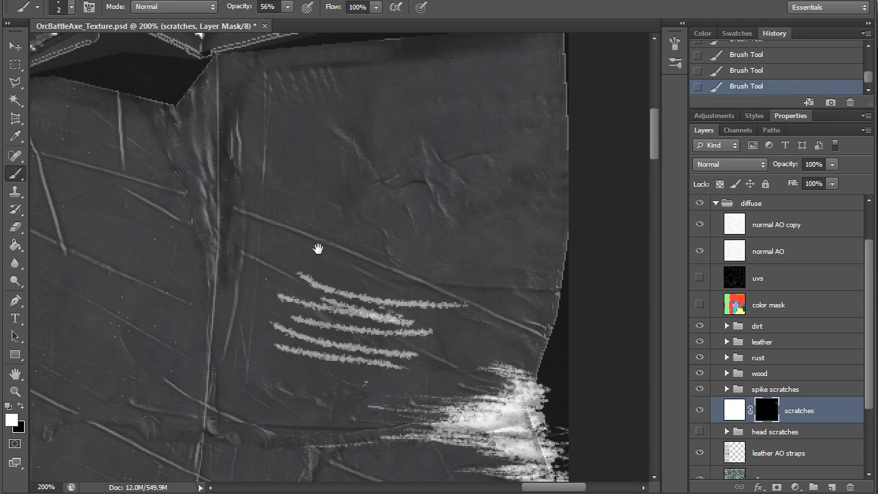
drag(322, 233, 473, 240)
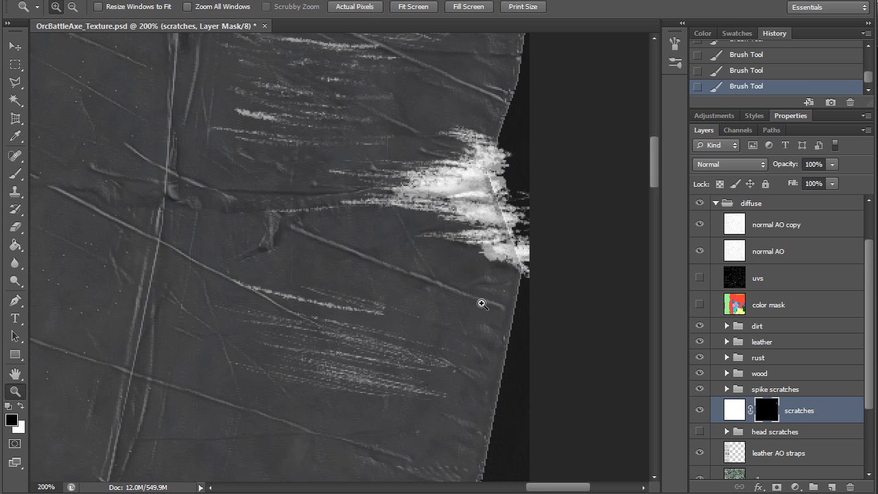
drag(483, 304, 546, 225)
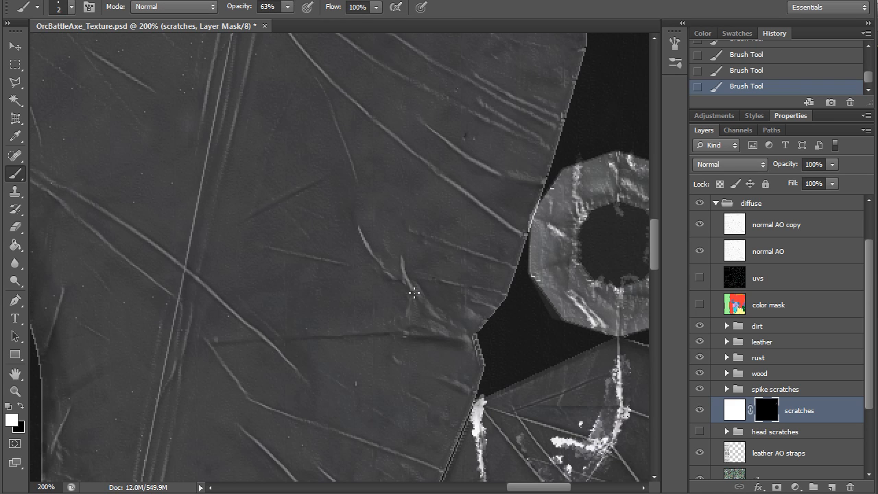
mouse_move(433, 352)
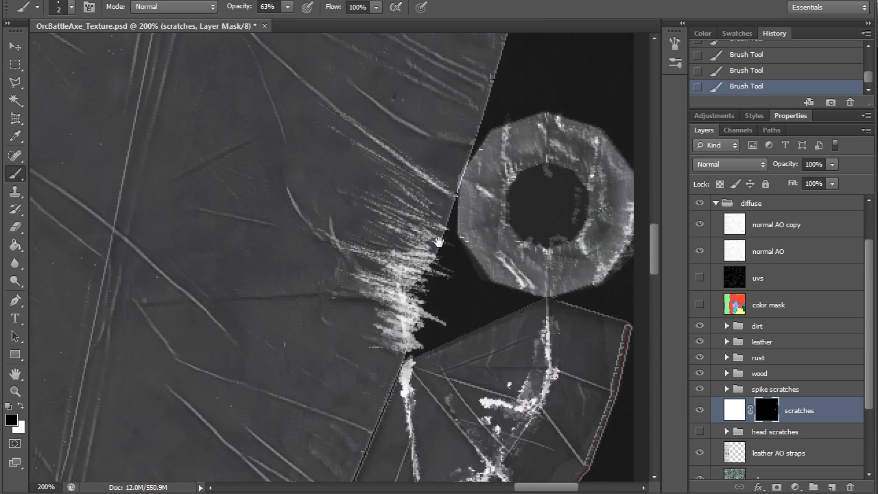
Brush white streaks along the blade edge beside the octagonal ring piece
drag(439, 242, 401, 310)
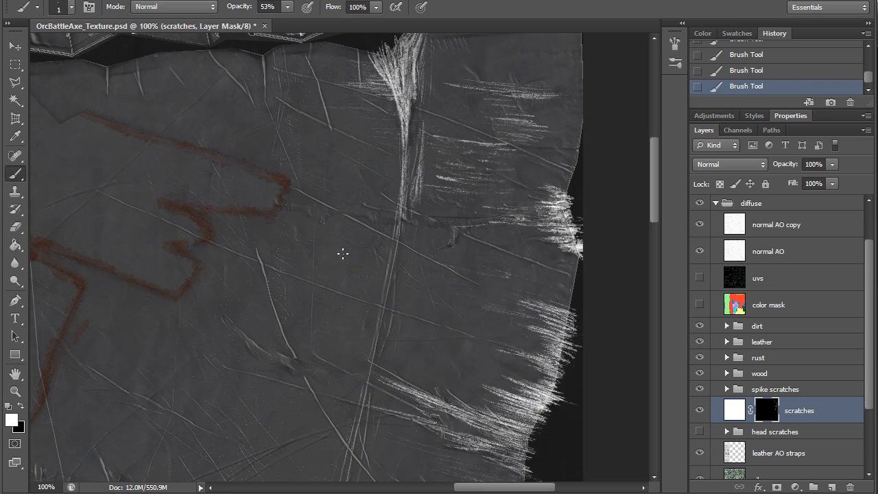
mouse_move(309, 249)
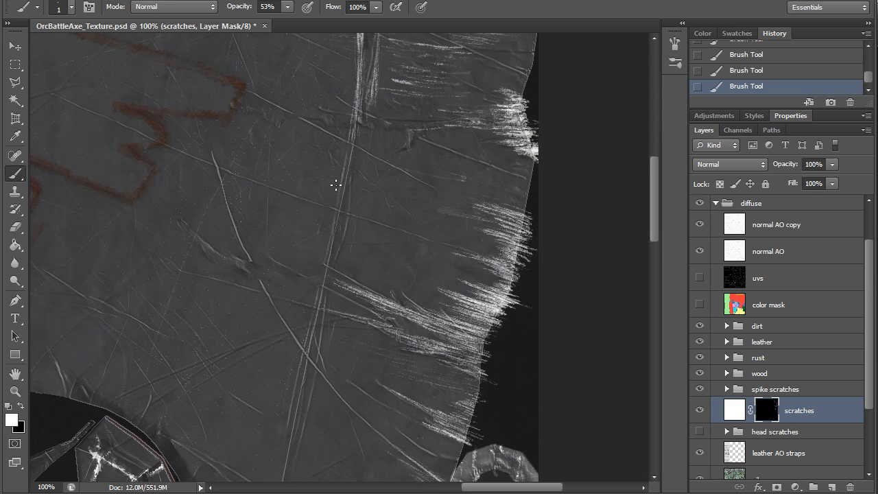
mouse_move(414, 115)
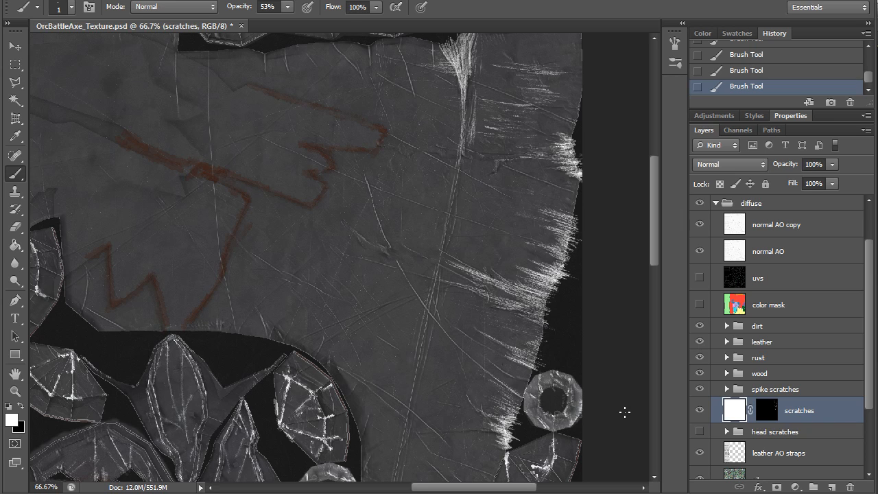
mouse_move(625, 404)
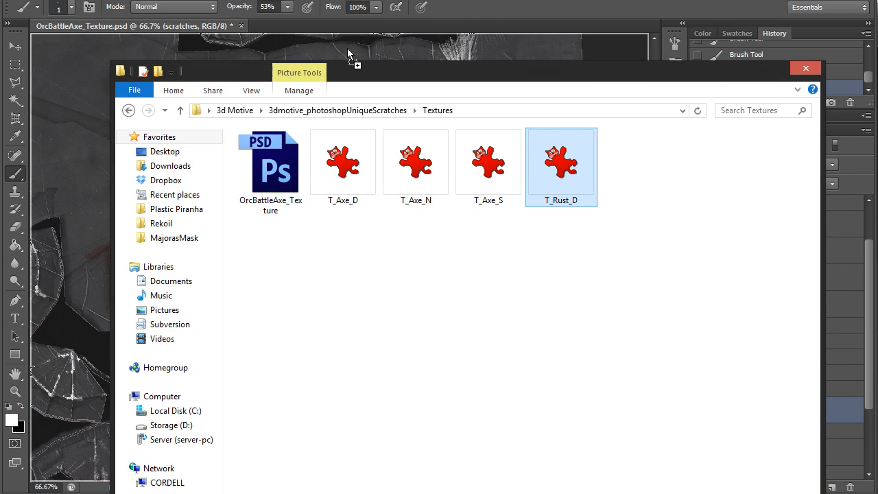
Commit placing T_Rust_D.tga into the document as a rust layer
double_click(561, 162)
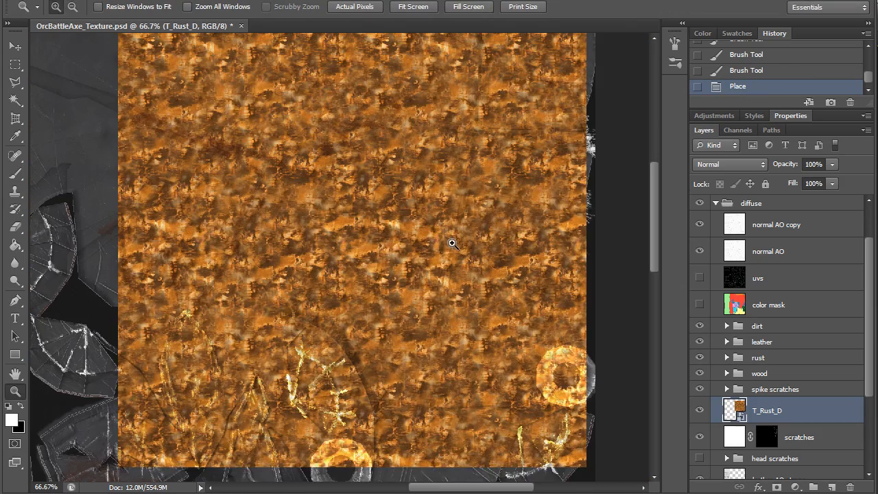
Duplicate the rust texture, slide the copy over the lower area, and merge the rust layers
click(15, 46)
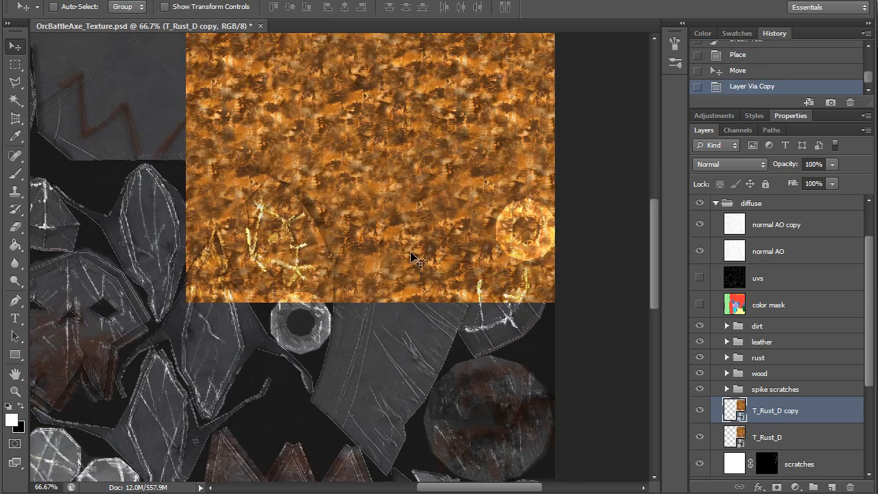
drag(412, 257, 449, 312)
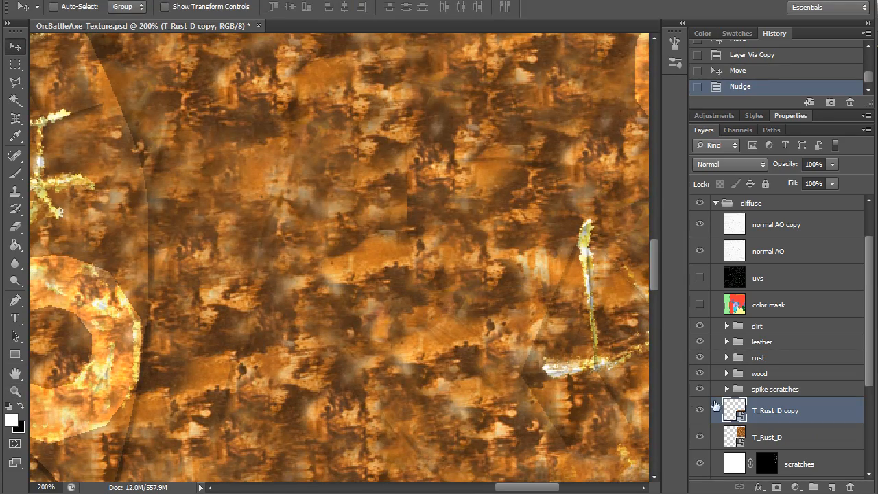
click(15, 391)
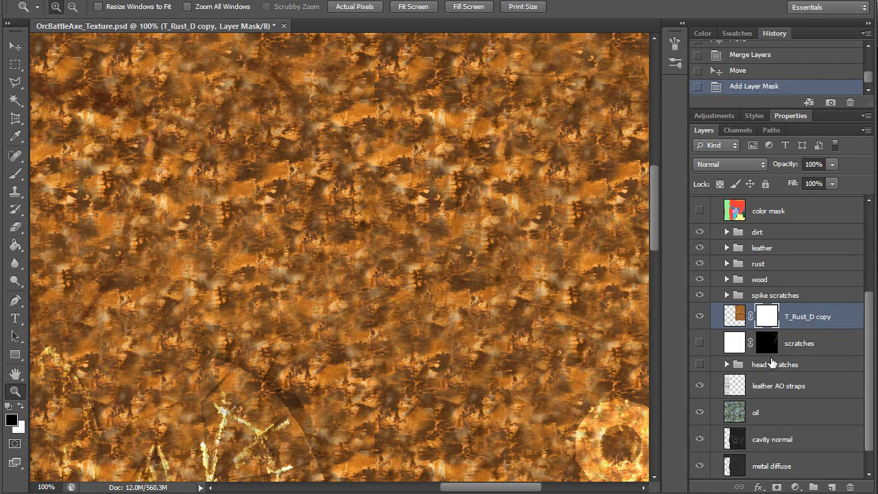
Fill the rust layer's mask solid black with the Paint Bucket
click(15, 245)
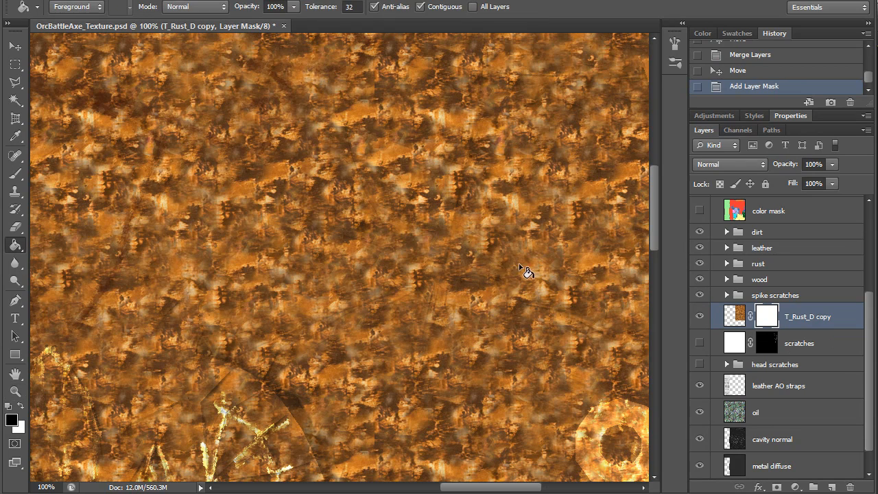
click(411, 168)
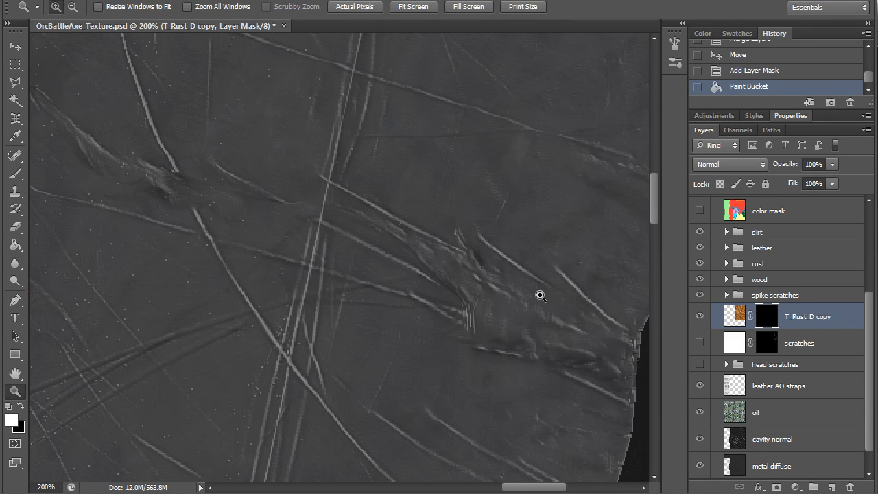
click(16, 174)
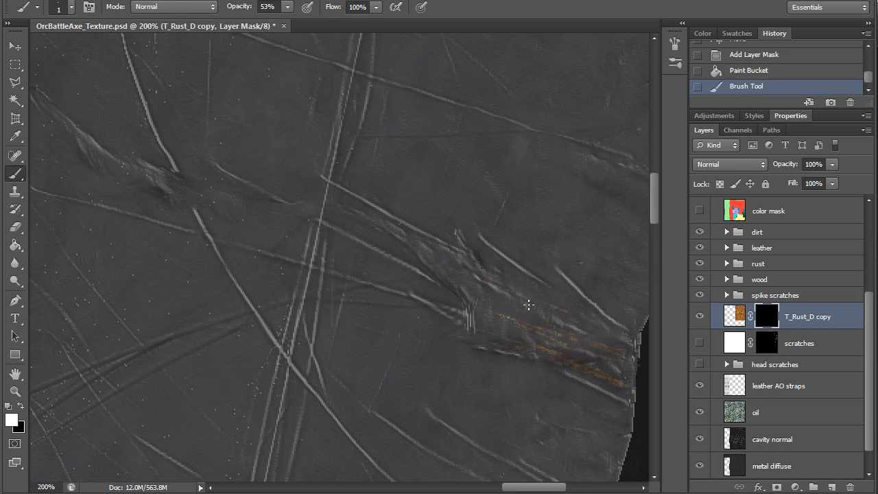
Brush rust into the edge gouge streaks, the long diagonal gouge and edge scratches
drag(528, 305, 436, 257)
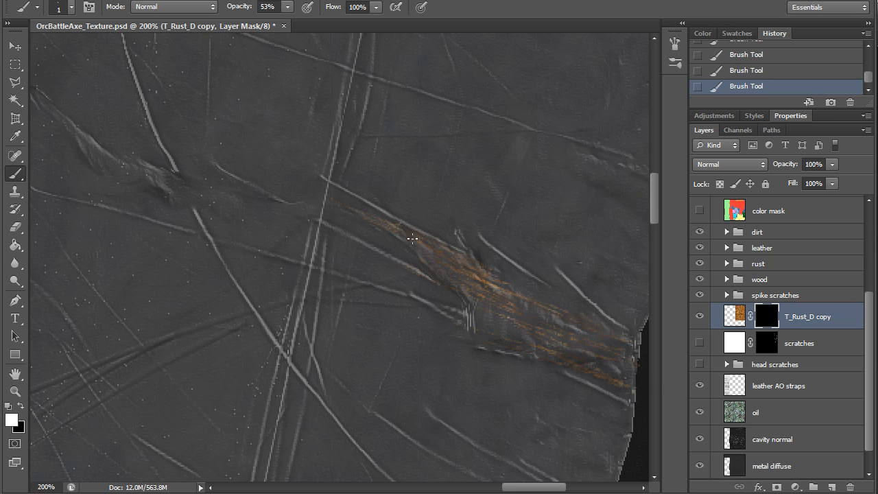
drag(411, 240, 601, 398)
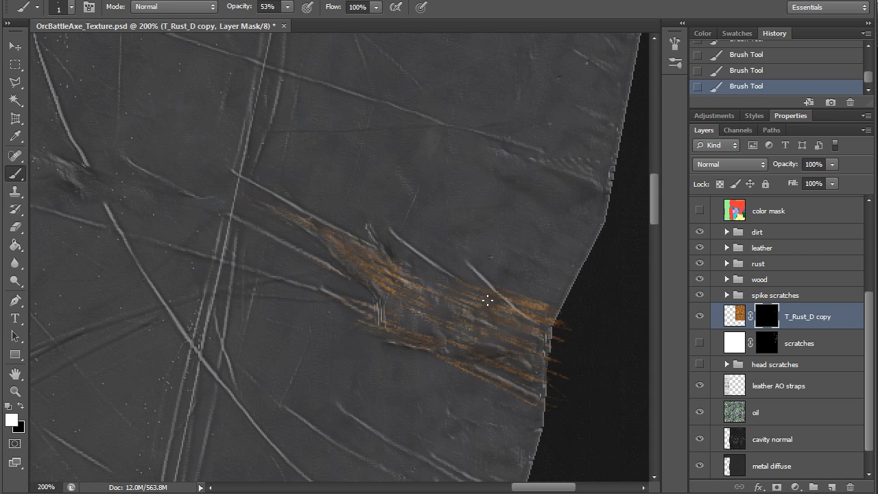
drag(487, 300, 504, 279)
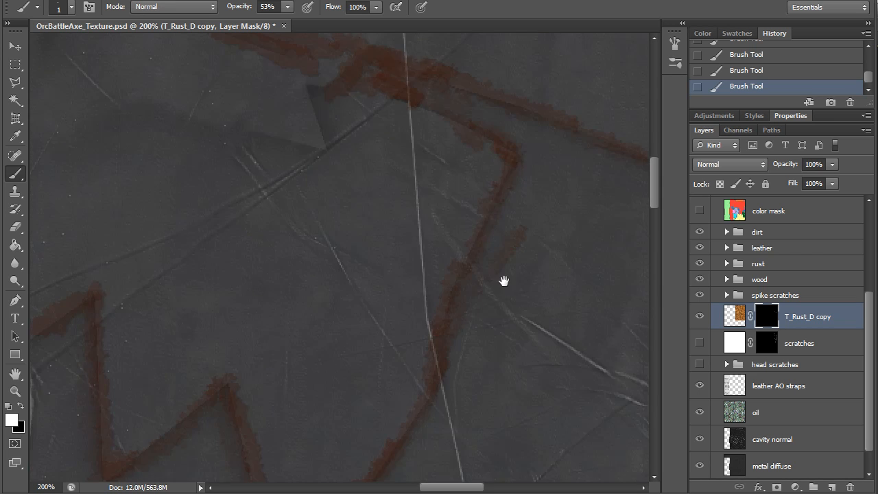
Pan past the red painted symbol, then switch to the subwaysigns.psd document
drag(503, 280, 379, 350)
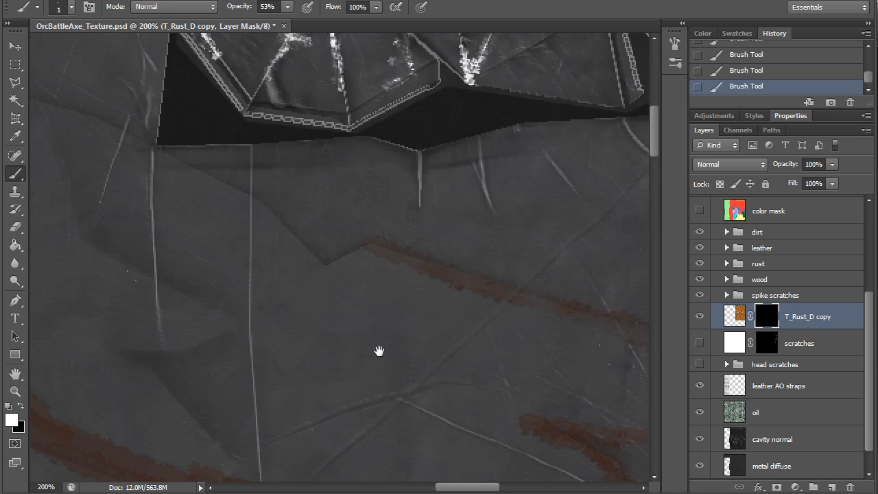
drag(379, 351, 368, 285)
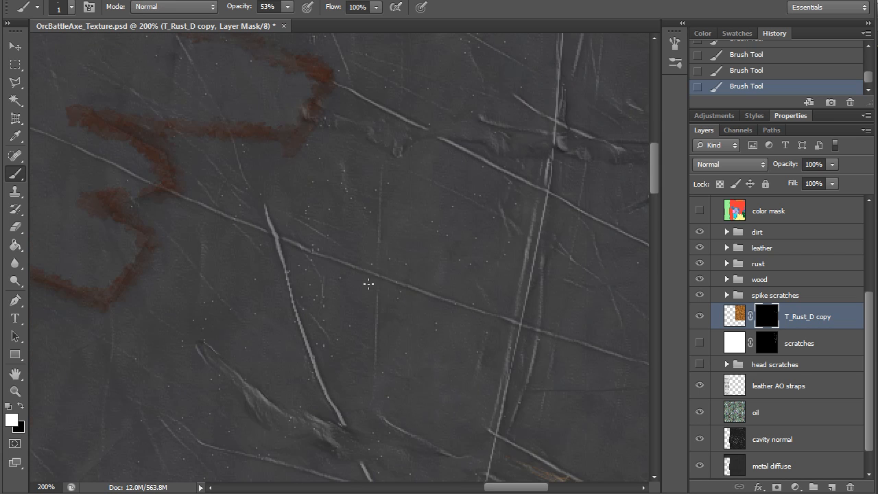
scroll(down, 3)
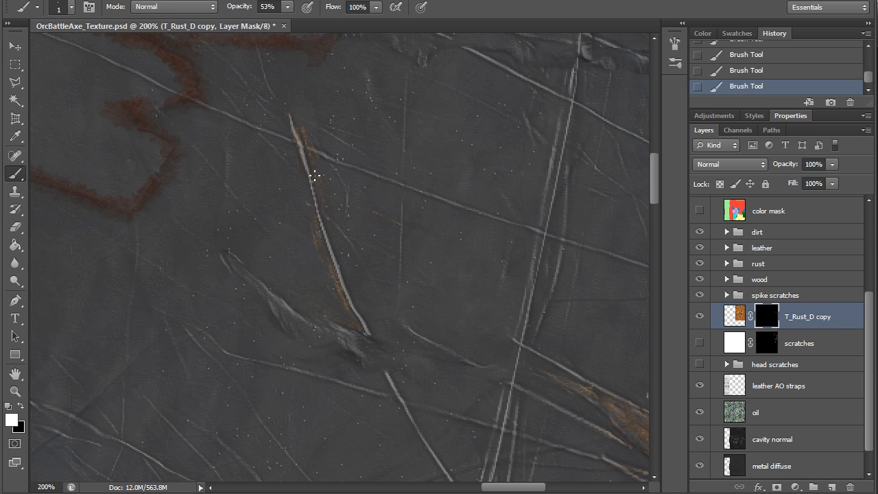
click(378, 25)
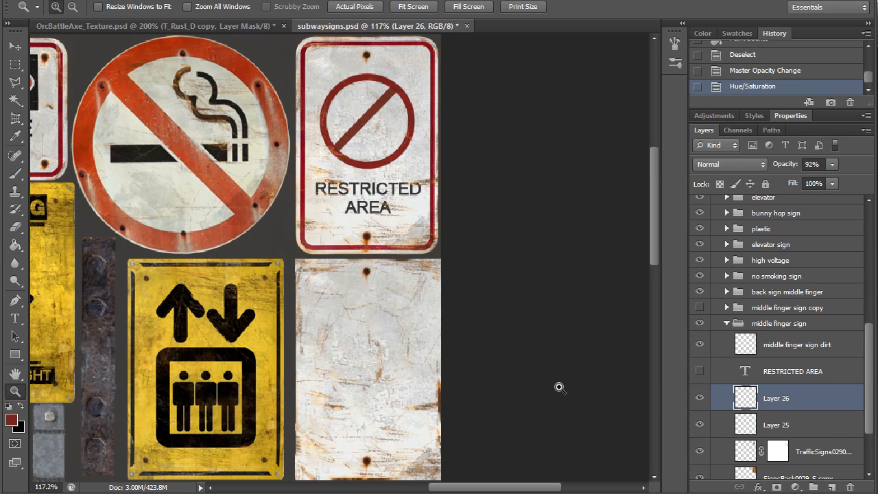
mouse_move(559, 382)
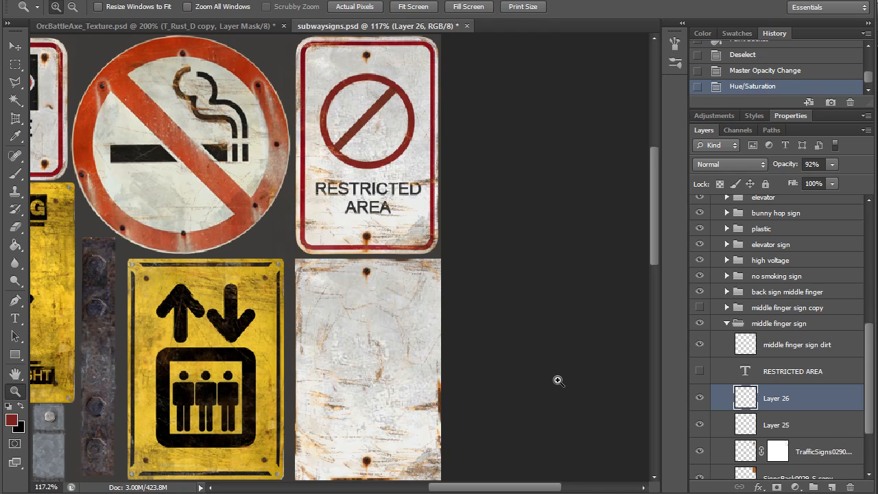
mouse_move(348, 221)
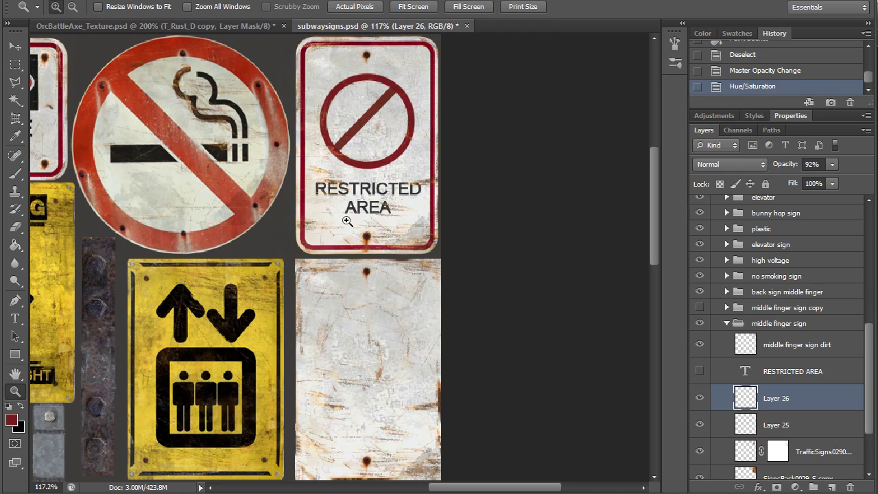
mouse_move(390, 187)
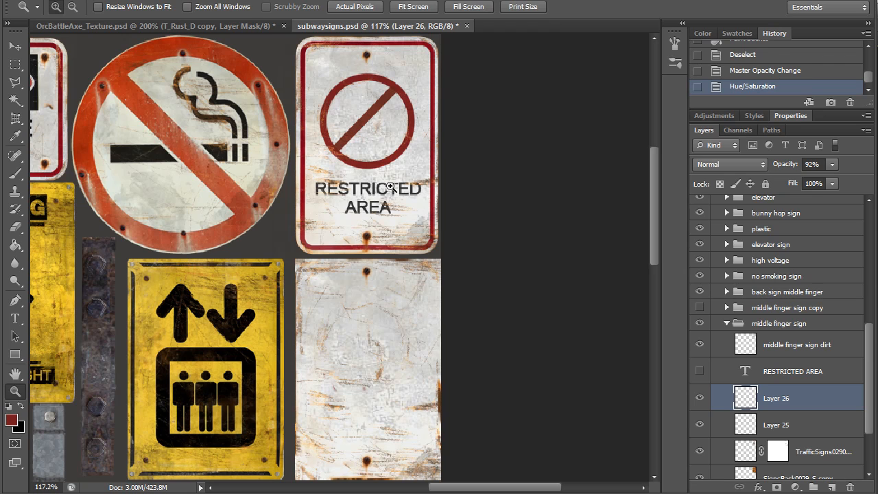
mouse_move(343, 112)
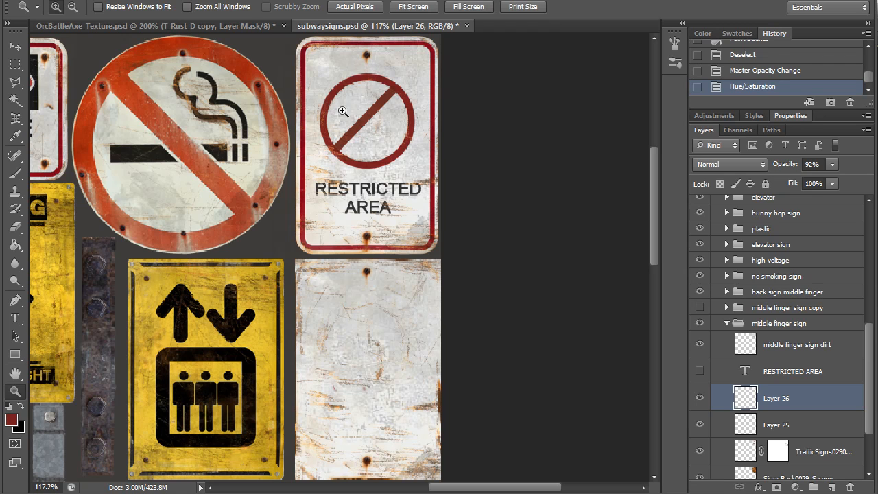
mouse_move(257, 301)
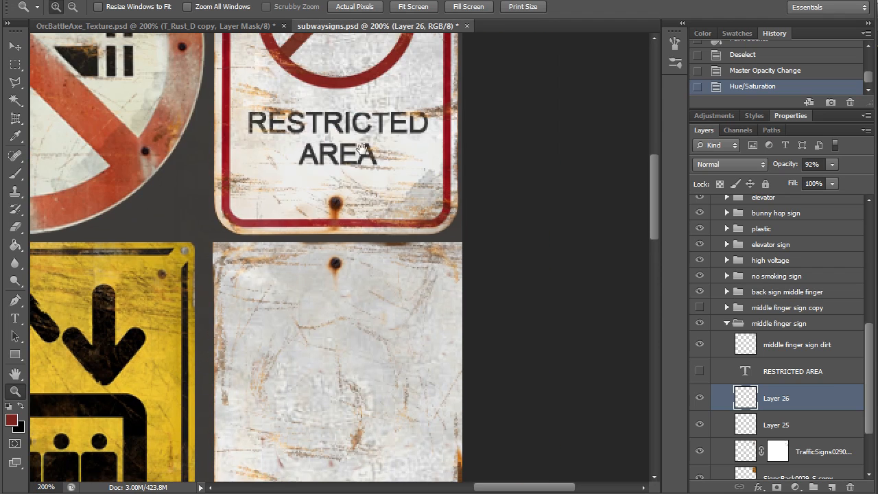
Return to the OrcBattleAxe_Texture.psd document
click(158, 26)
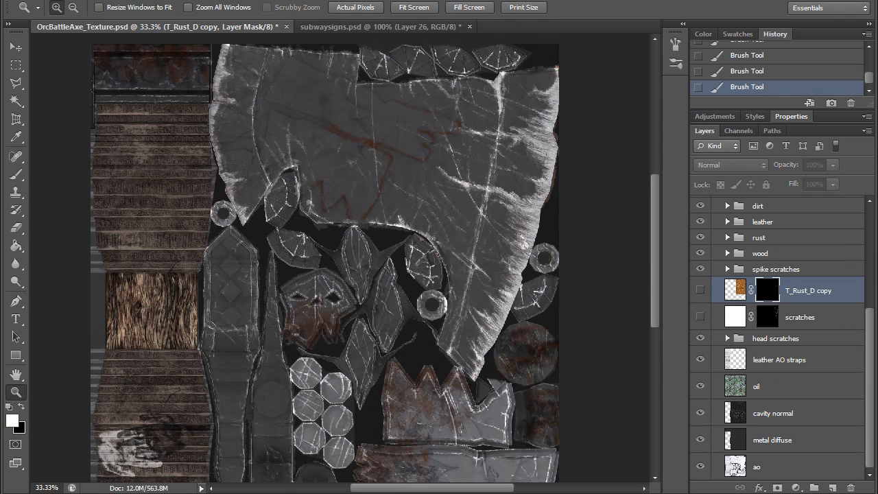